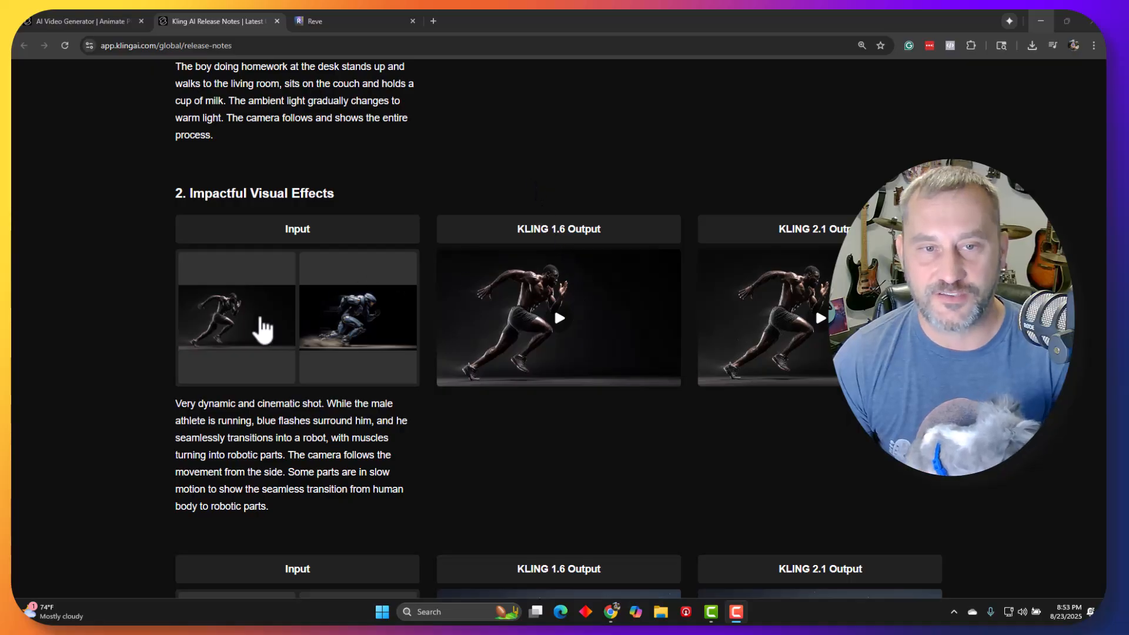
{"action": "mouse_move", "coordinate": [374, 331]}
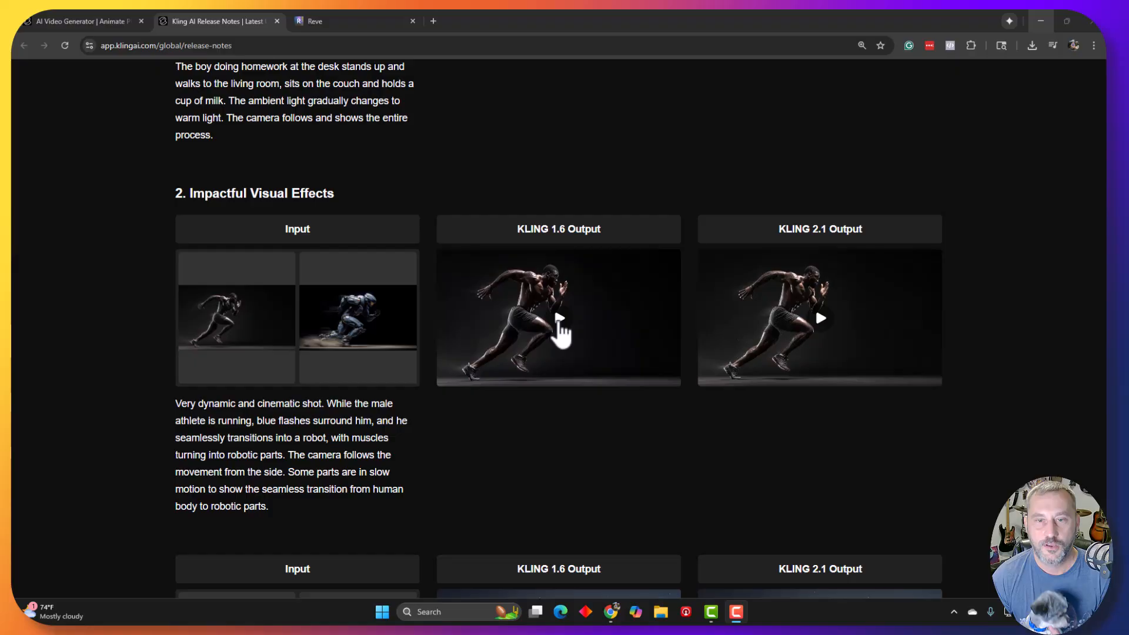
Watch the Kling 1.6 comparison clip, then switch to the Kling 2.1 video generator in Frames mode
{"action": "left_click", "coordinate": [558, 319]}
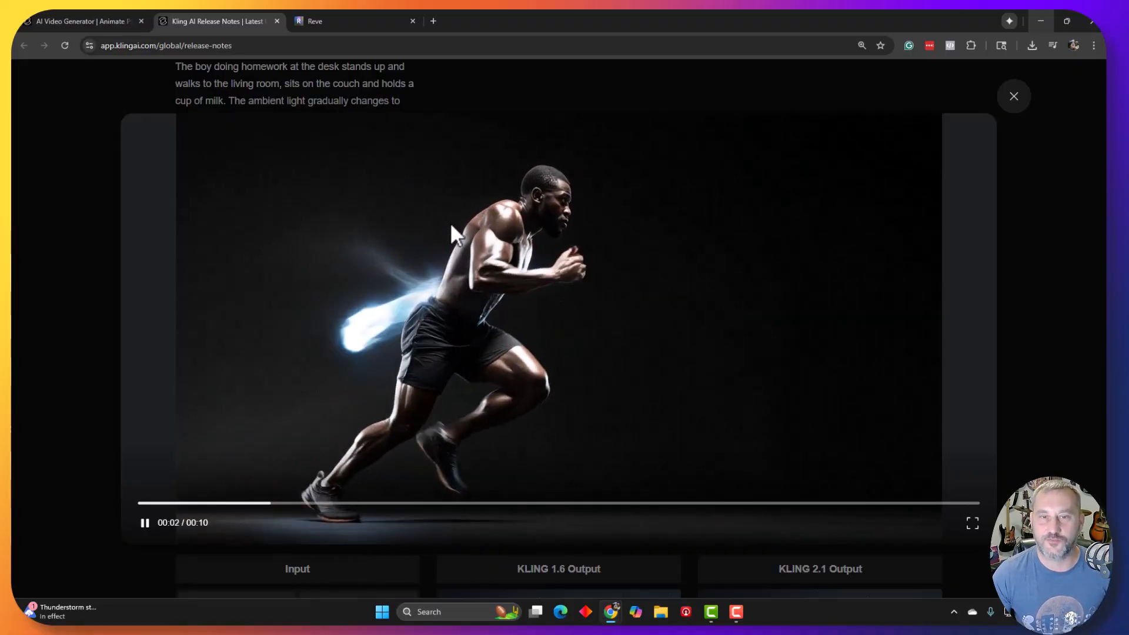
{"action": "left_click", "coordinate": [1014, 95]}
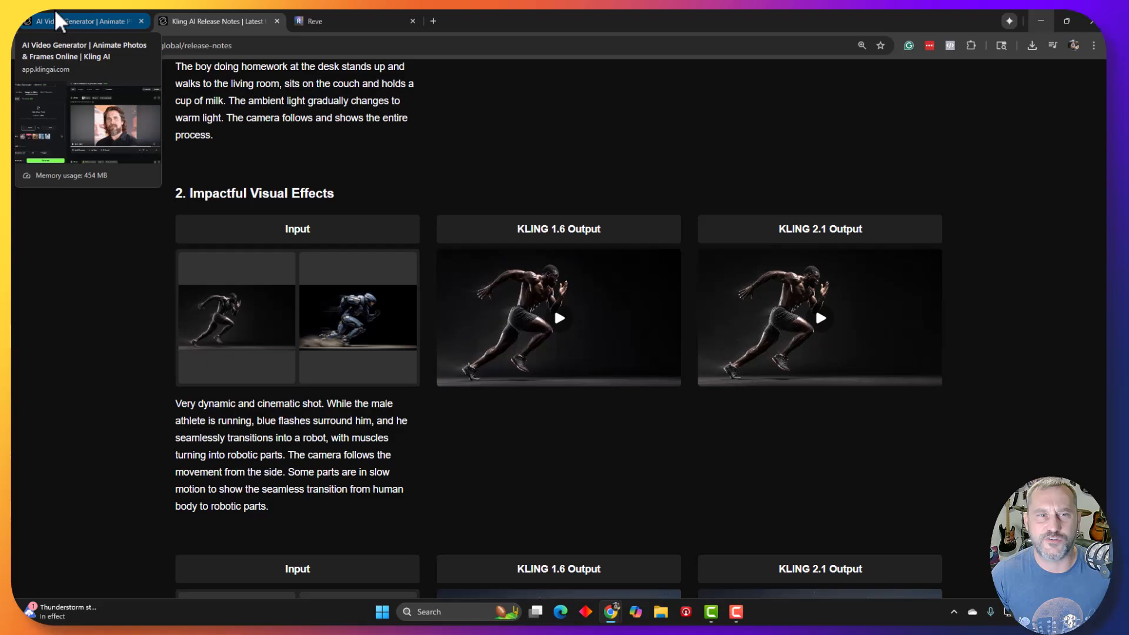
{"action": "left_click", "coordinate": [79, 21]}
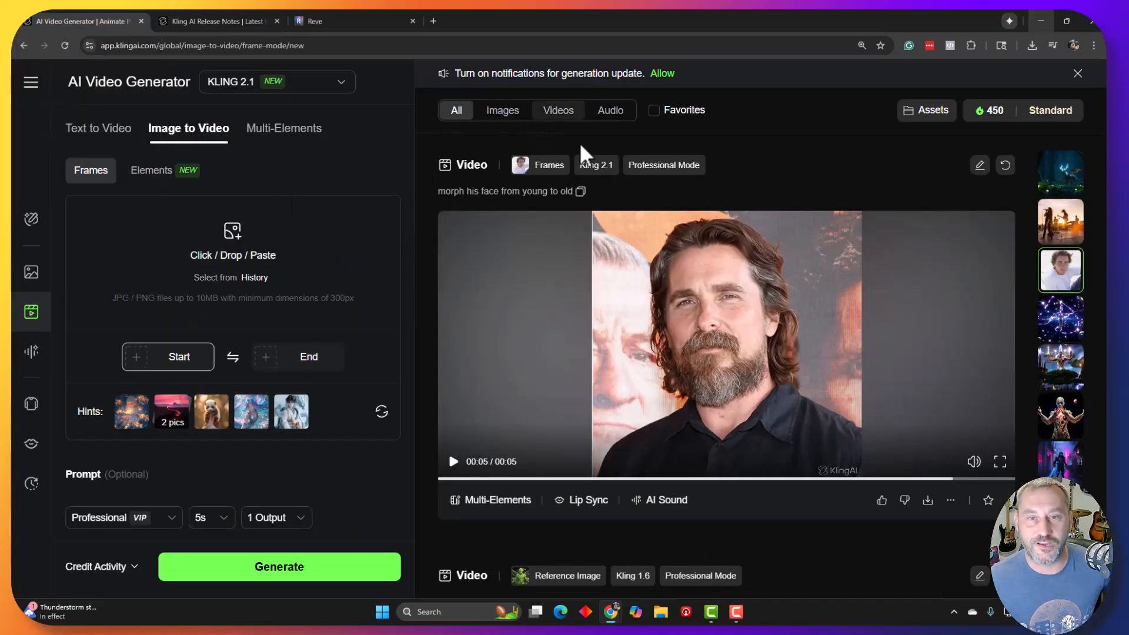
{"action": "mouse_move", "coordinate": [178, 356]}
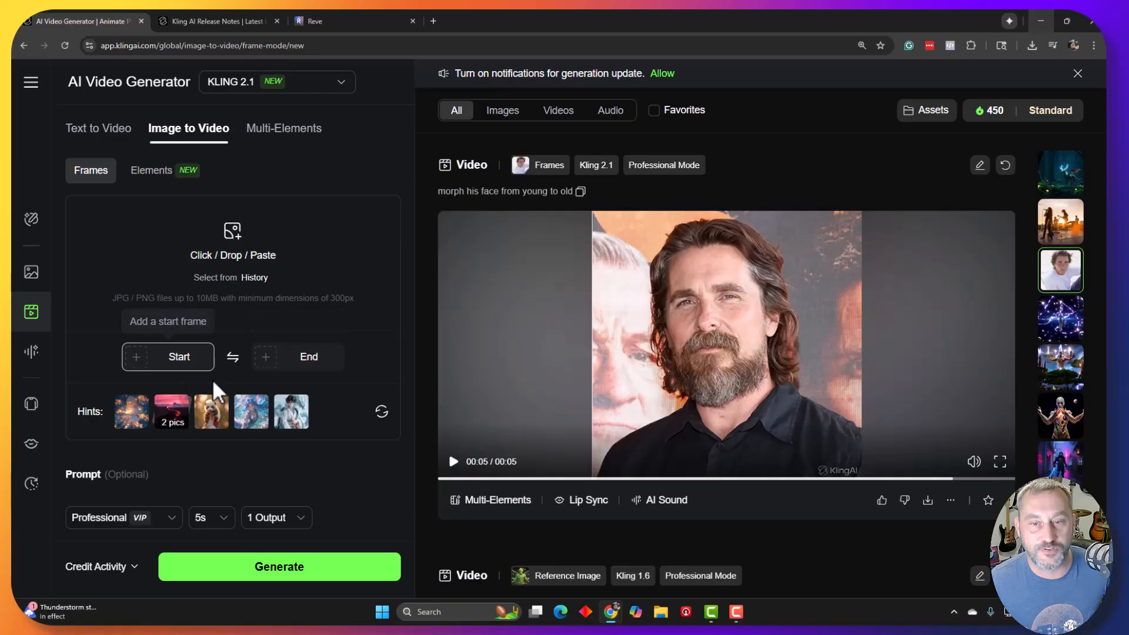
{"action": "mouse_move", "coordinate": [501, 282]}
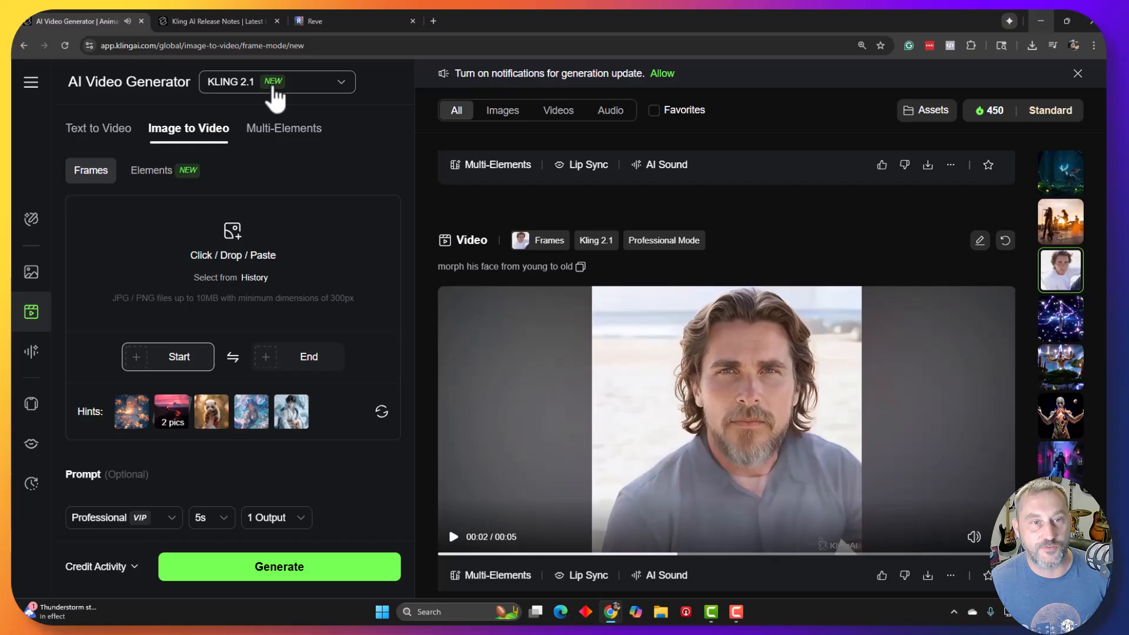
{"action": "mouse_move", "coordinate": [331, 20]}
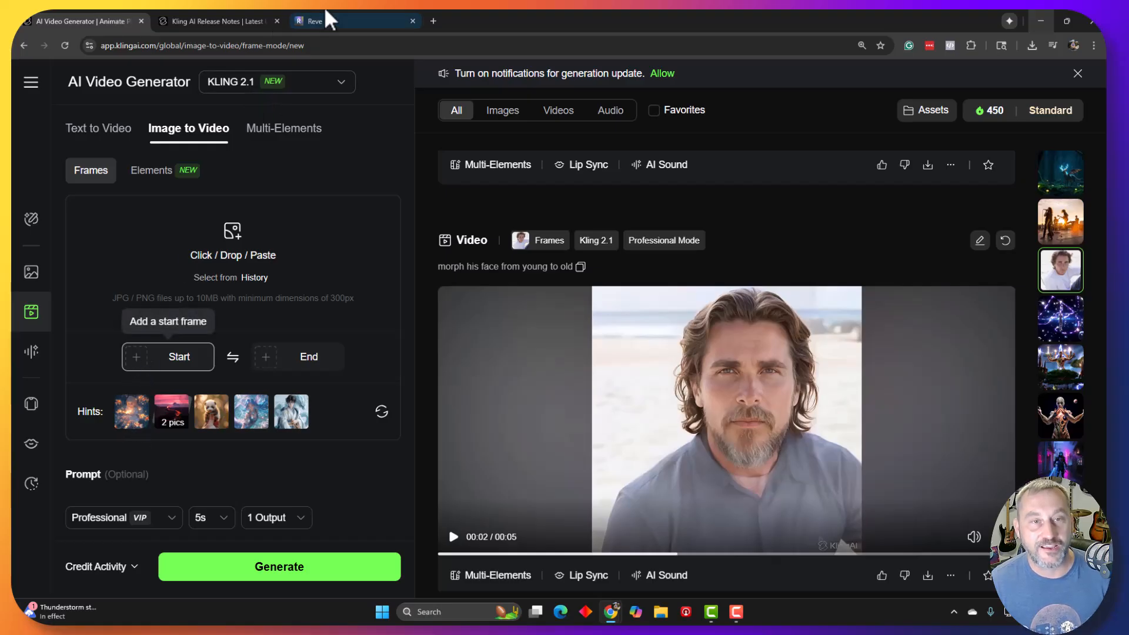
Browse the Reve Create gallery of scary bunny images, then return to the Kling release notes
{"action": "left_click", "coordinate": [325, 20]}
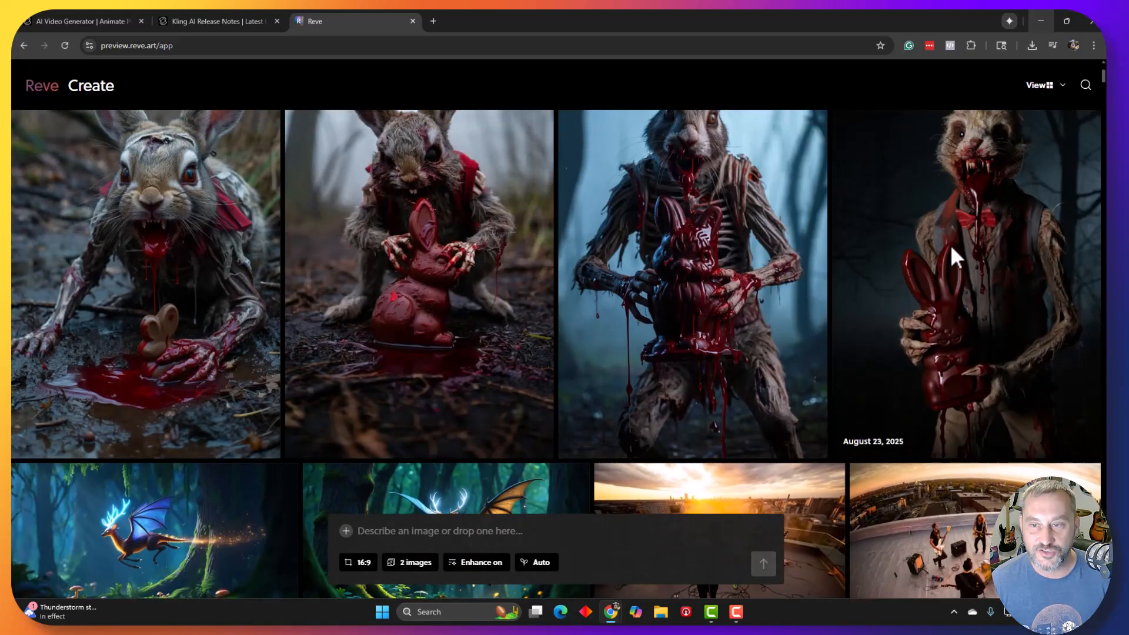
{"action": "scroll", "scroll_direction": "down", "scroll_amount": 3}
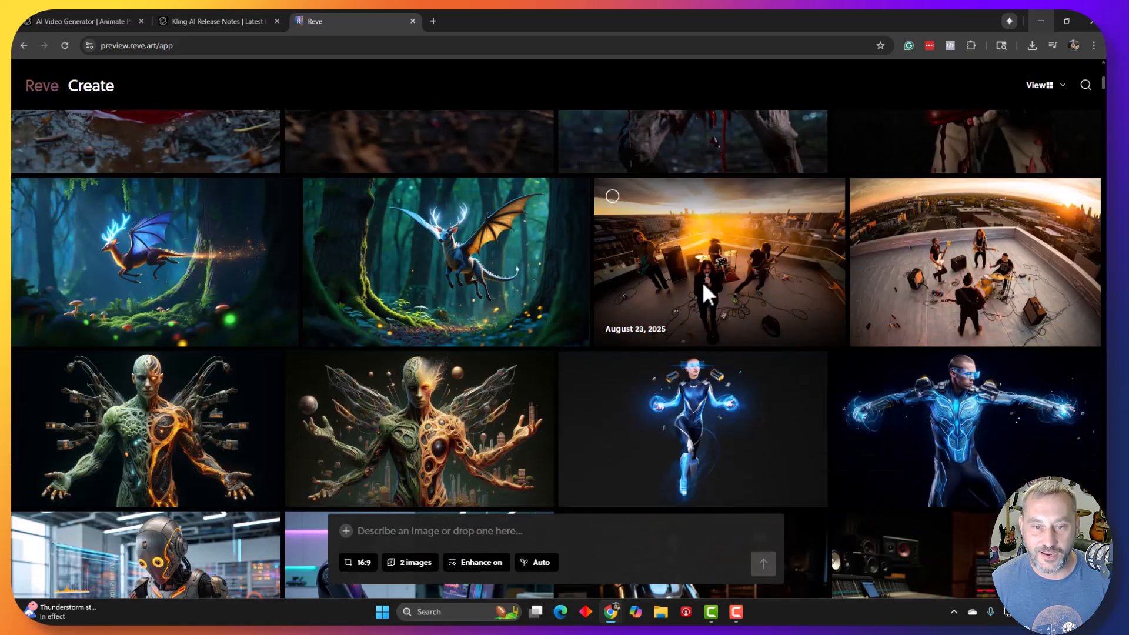
{"action": "scroll", "scroll_direction": "down", "scroll_amount": 3}
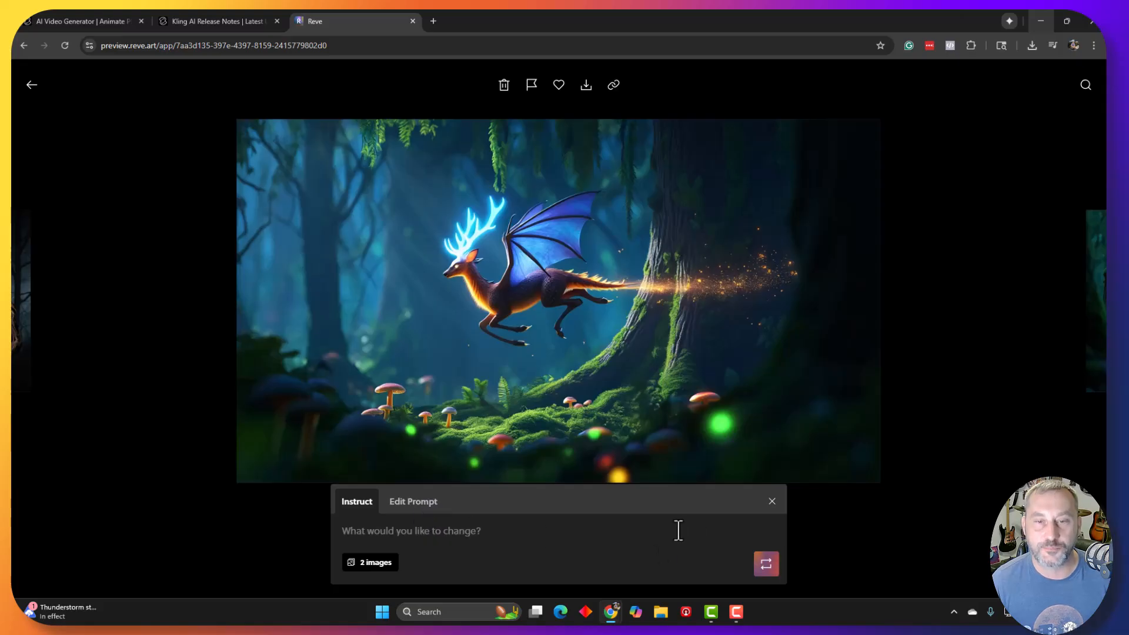
{"action": "mouse_move", "coordinate": [243, 216]}
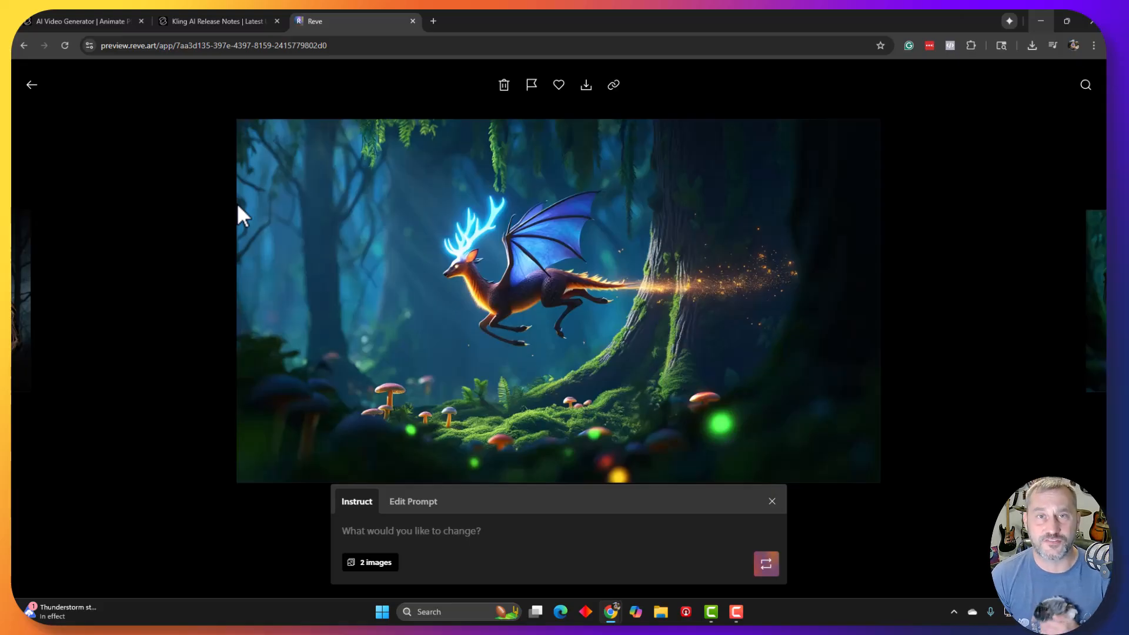
{"action": "mouse_move", "coordinate": [28, 79]}
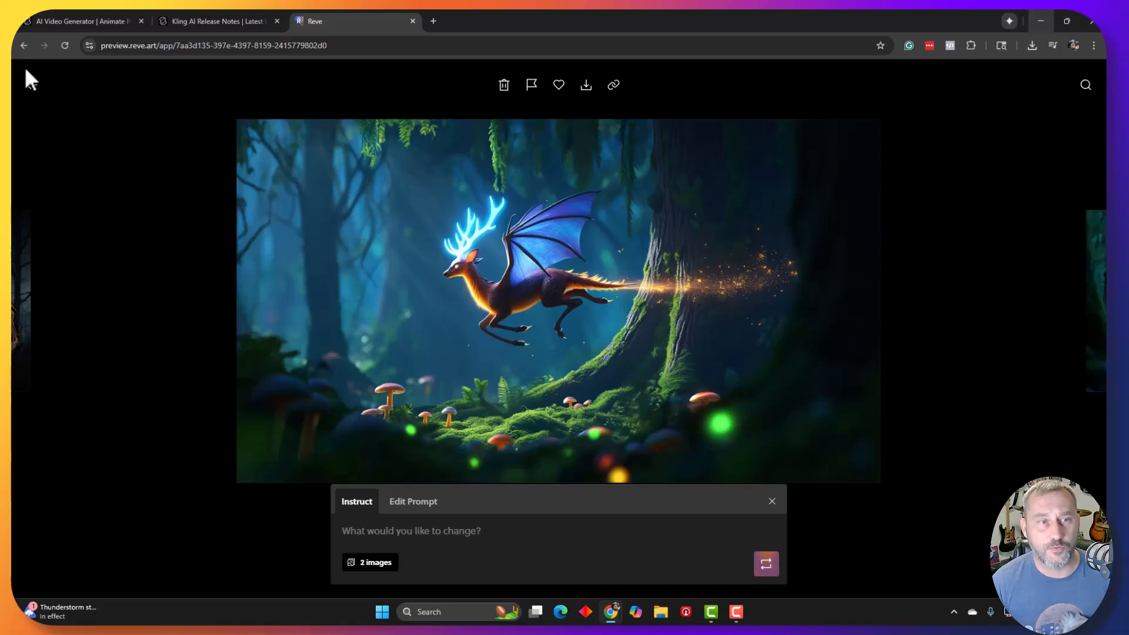
{"action": "left_click", "coordinate": [24, 44]}
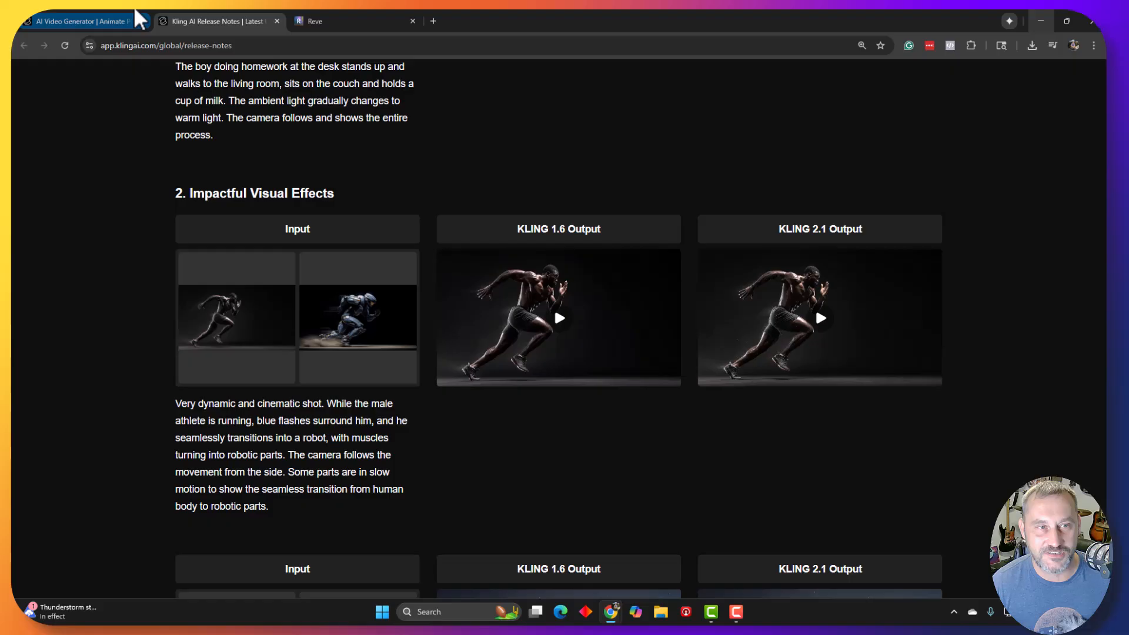
Load the scary bunny as start frame and the bloody-bunny image from Downloads as end frame
{"action": "left_click", "coordinate": [78, 21]}
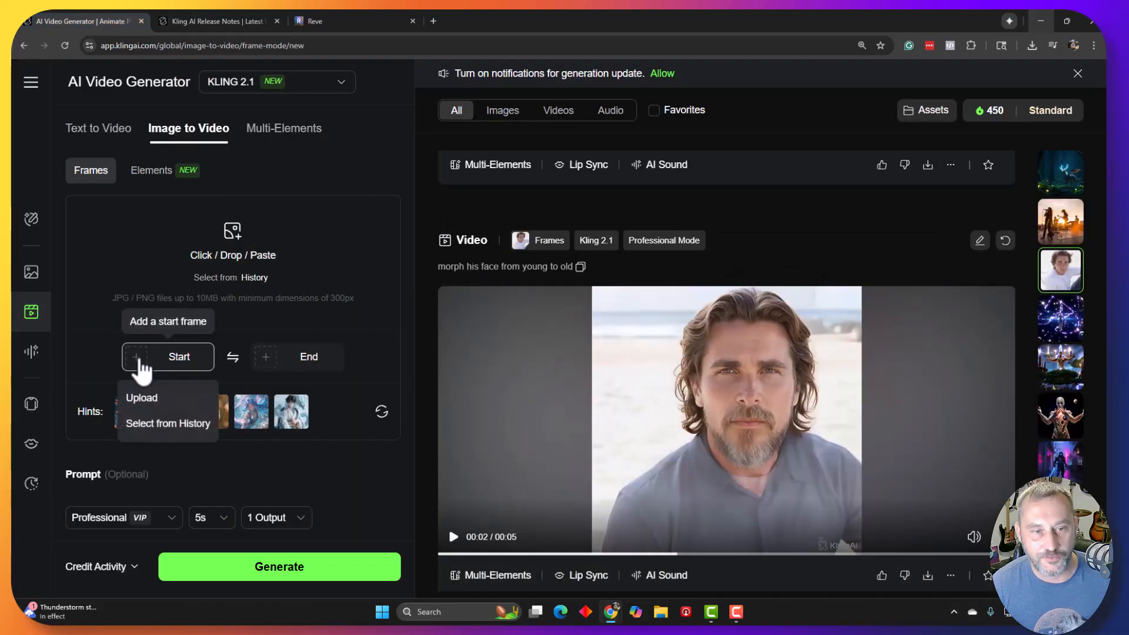
{"action": "left_click", "coordinate": [141, 397]}
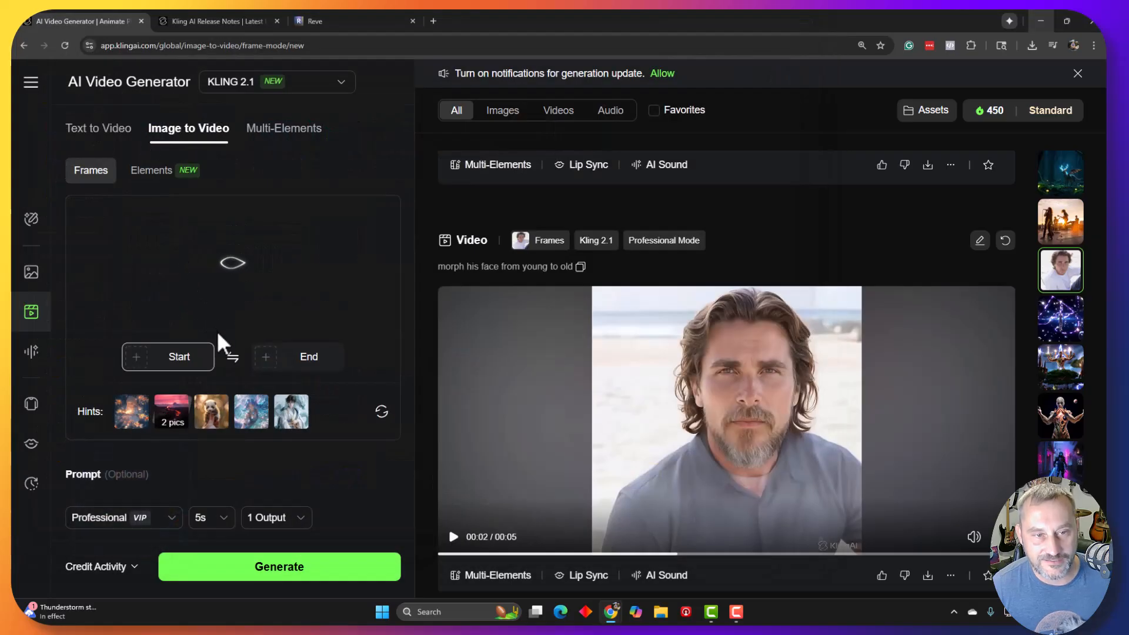
{"action": "mouse_move", "coordinate": [296, 356]}
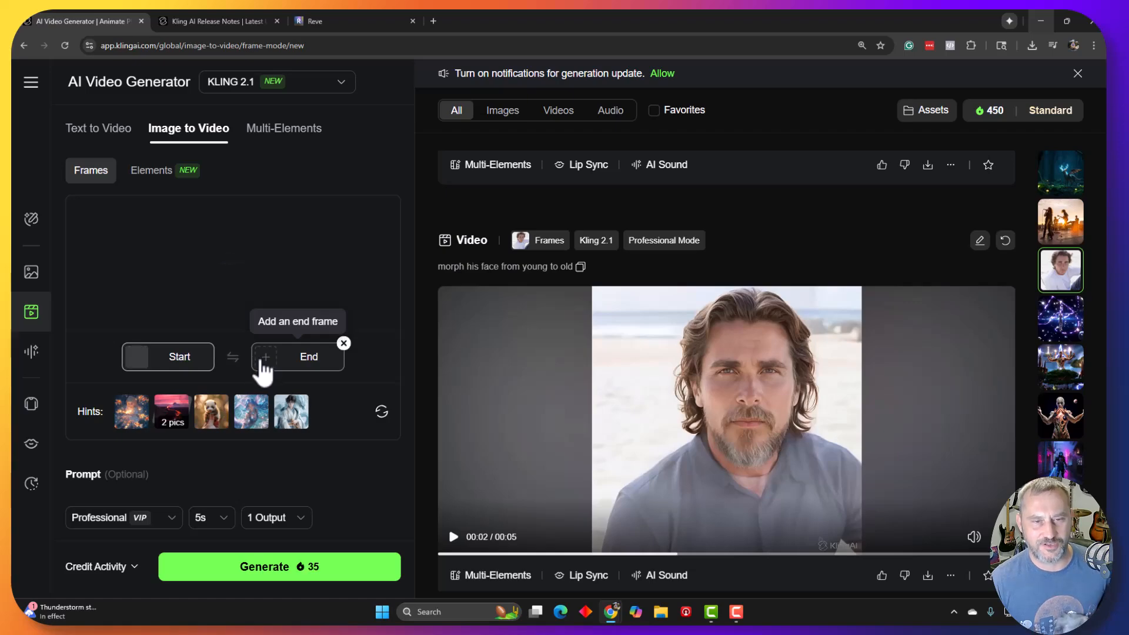
{"action": "left_click", "coordinate": [308, 357]}
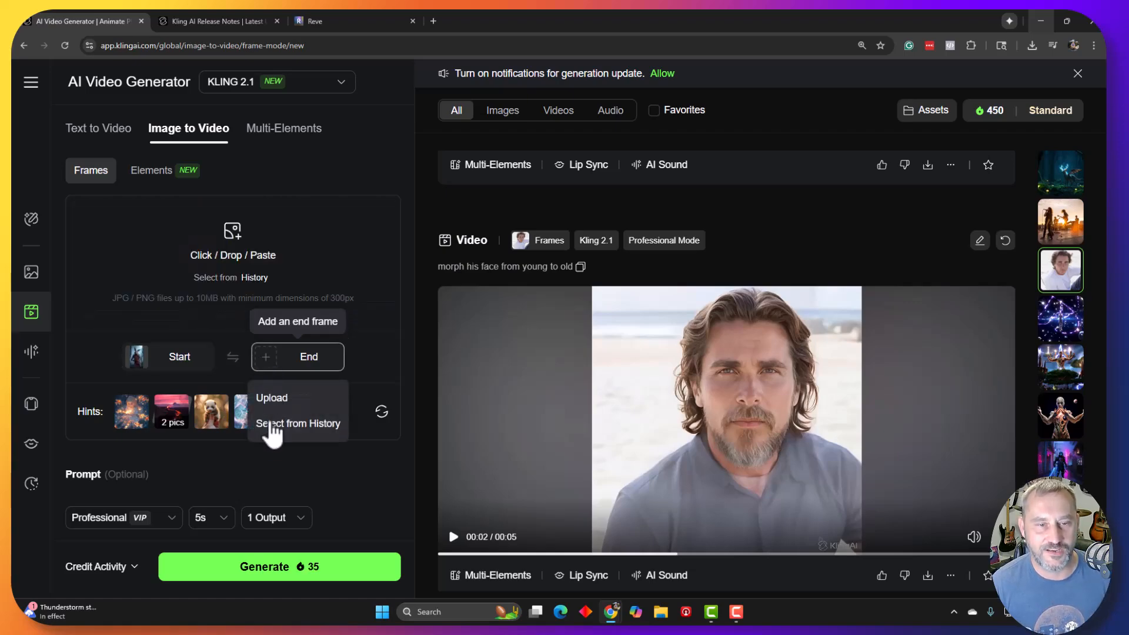
{"action": "left_click", "coordinate": [272, 398]}
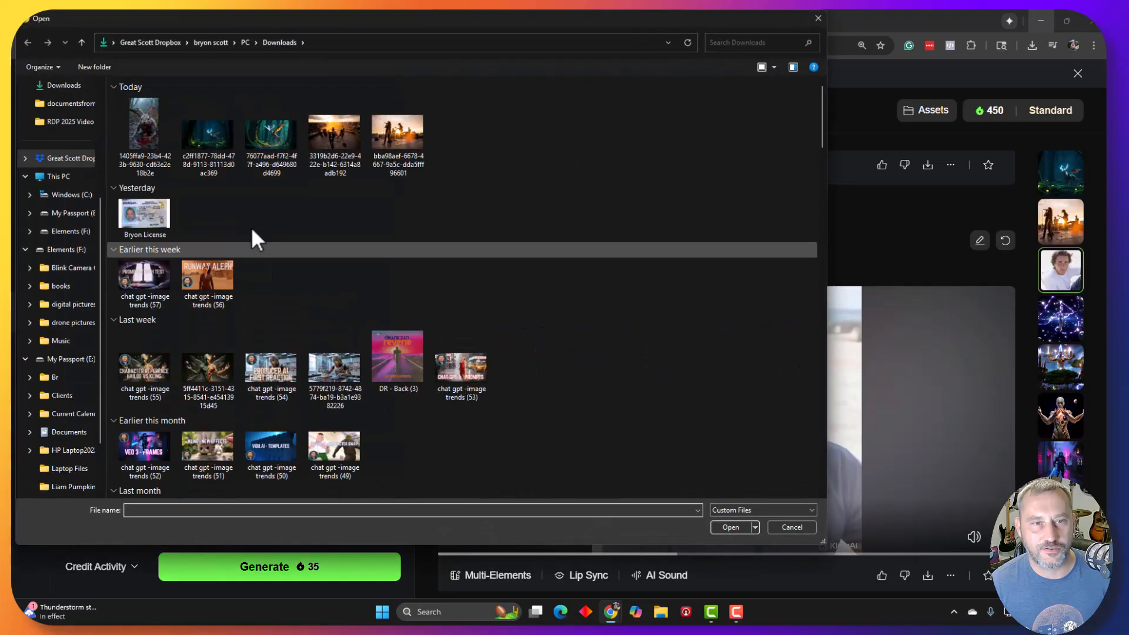
{"action": "left_click", "coordinate": [792, 527]}
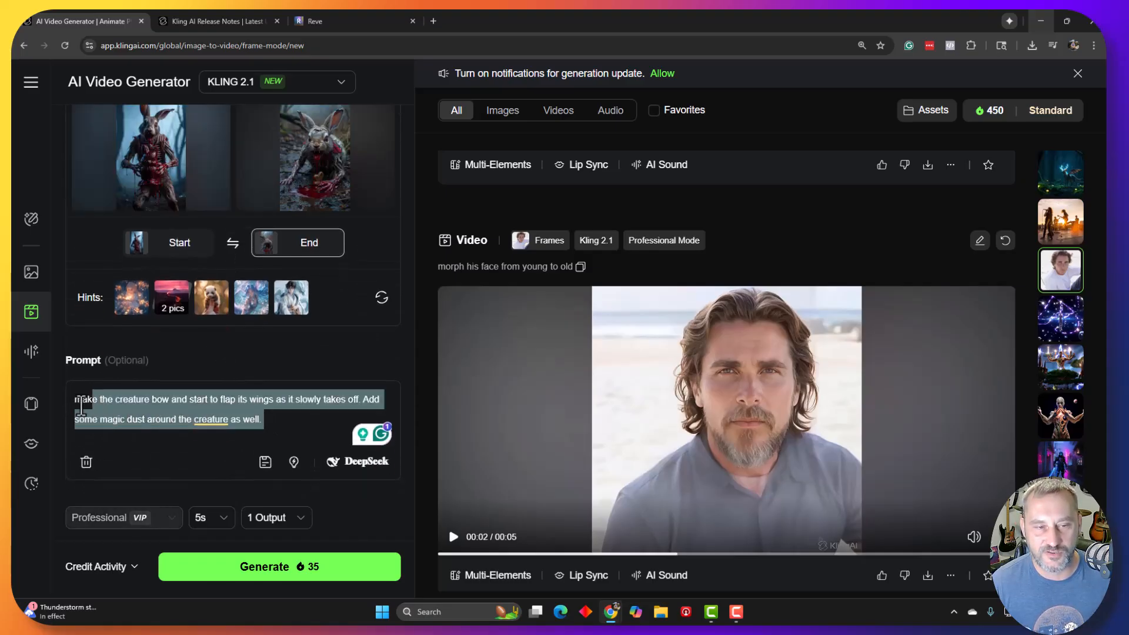
Replace the prompt with the bunny making a scary face and munching on the bloody chocolate bunny
{"action": "left_click", "coordinate": [86, 461]}
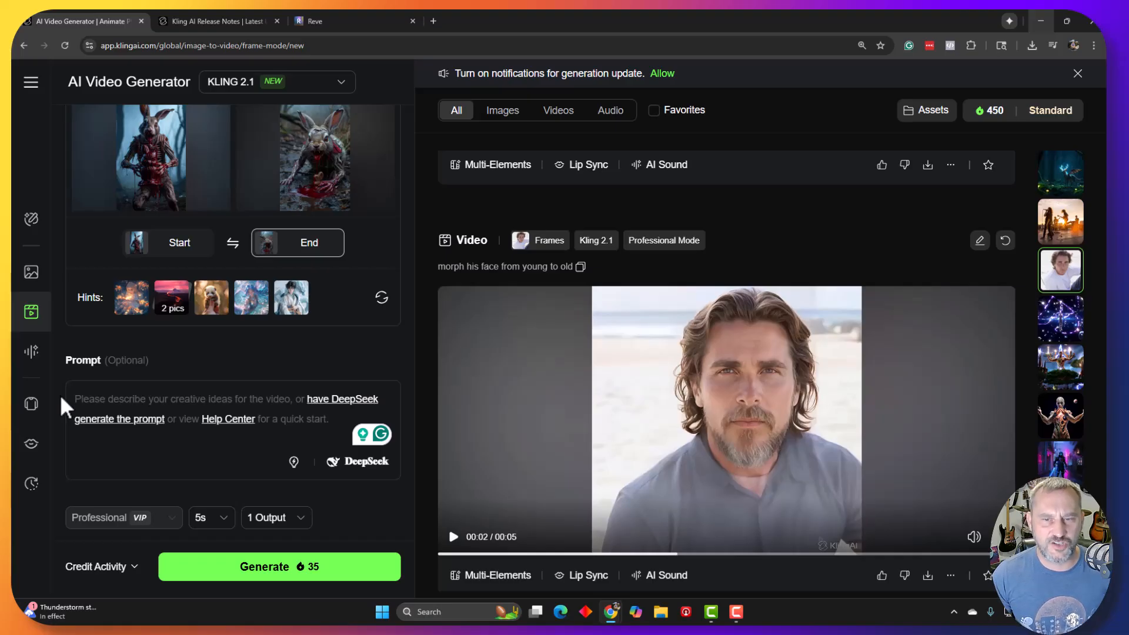
{"action": "left_click", "coordinate": [76, 403]}
{"action": "type", "text": "Show teh bu"}
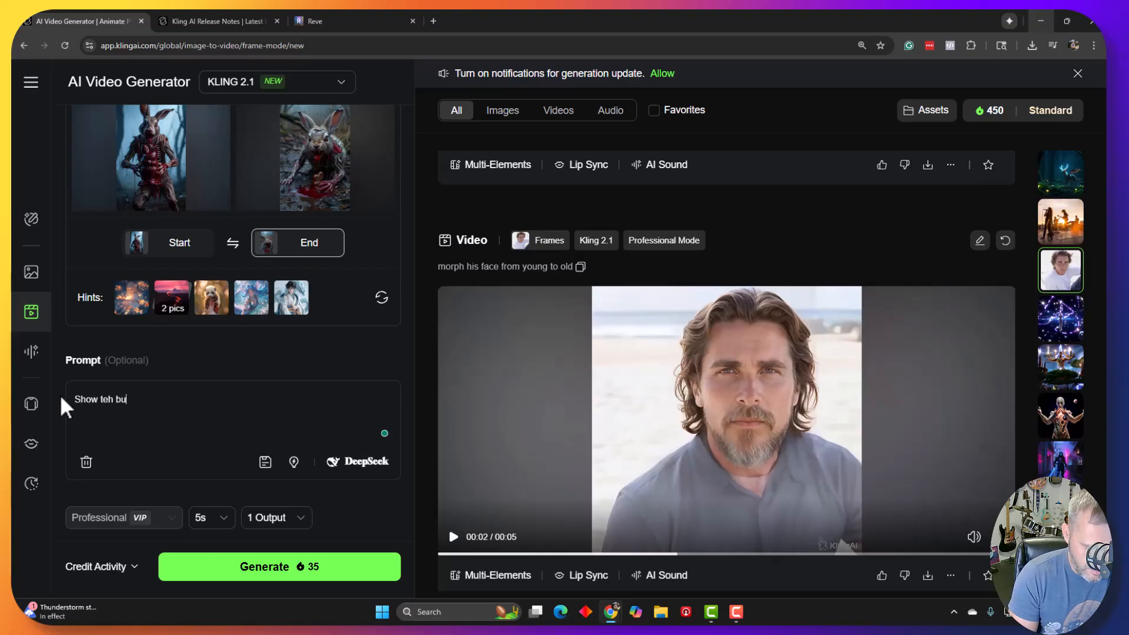
{"action": "type", "text": "nny"}
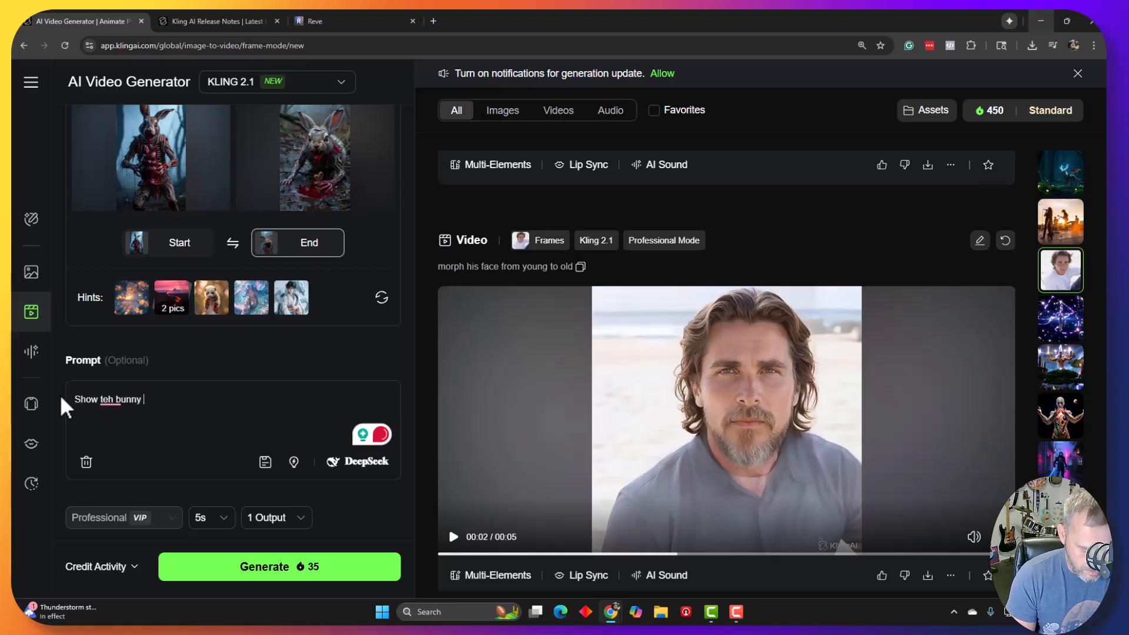
{"action": "type", "text": "making a"}
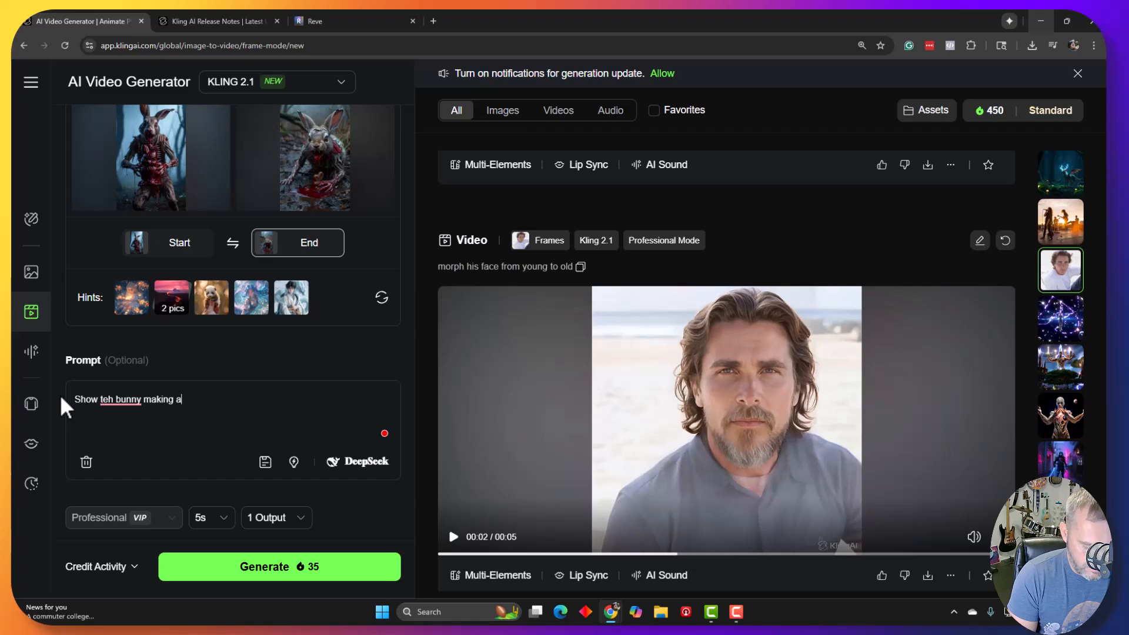
{"action": "type", "text": "scary face adn then bending down"}
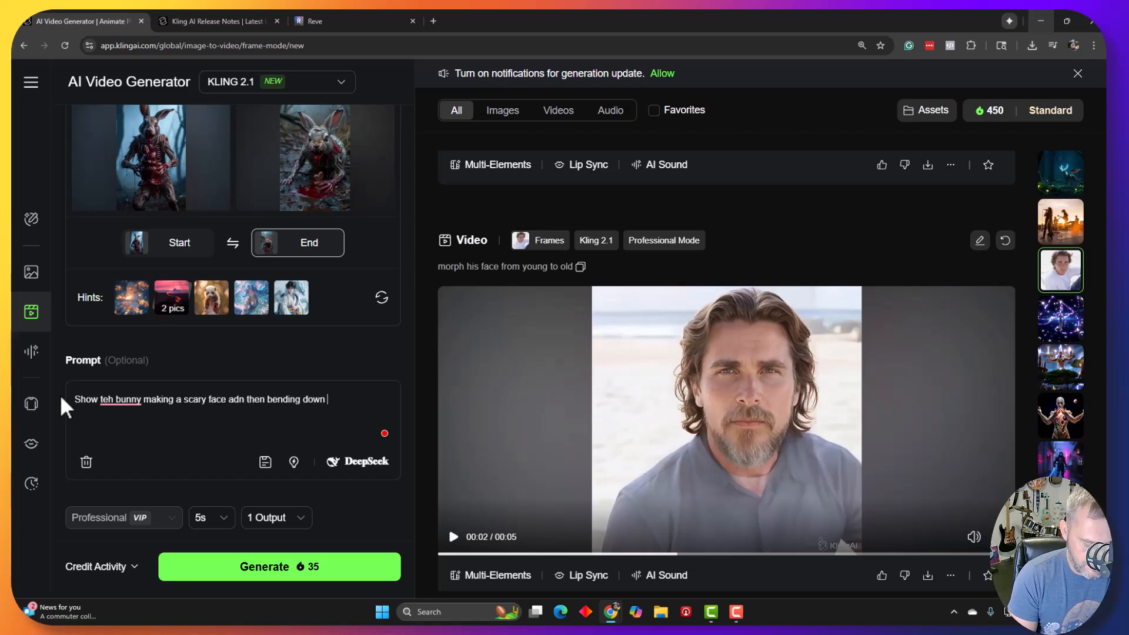
{"action": "type", "text": "to mucnh"}
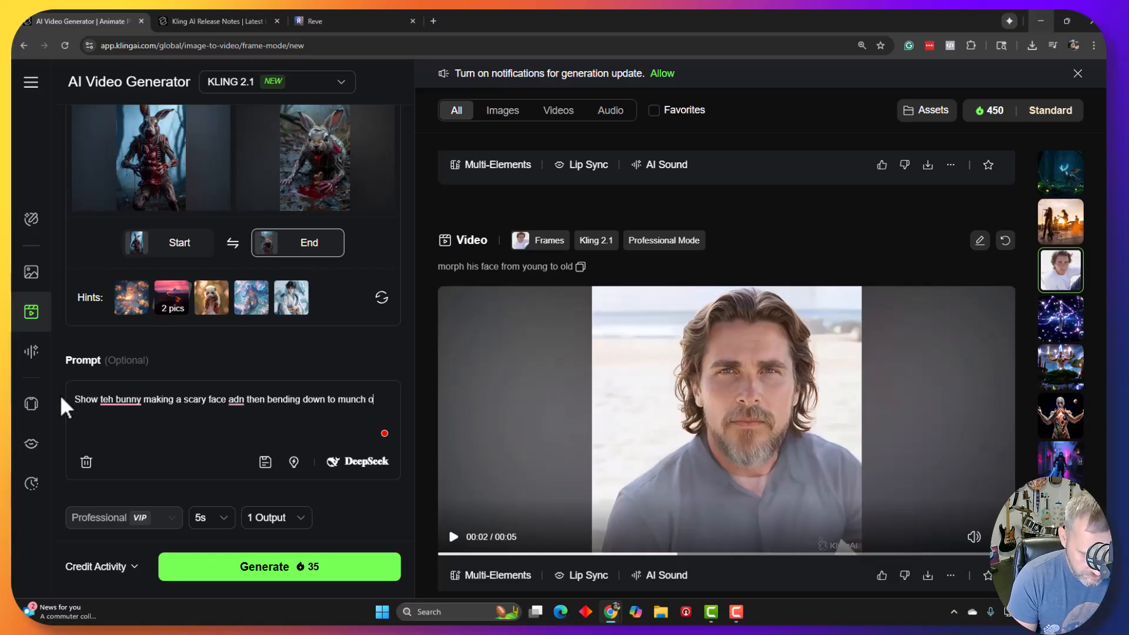
{"action": "type", "text": "on the bloody chocol"}
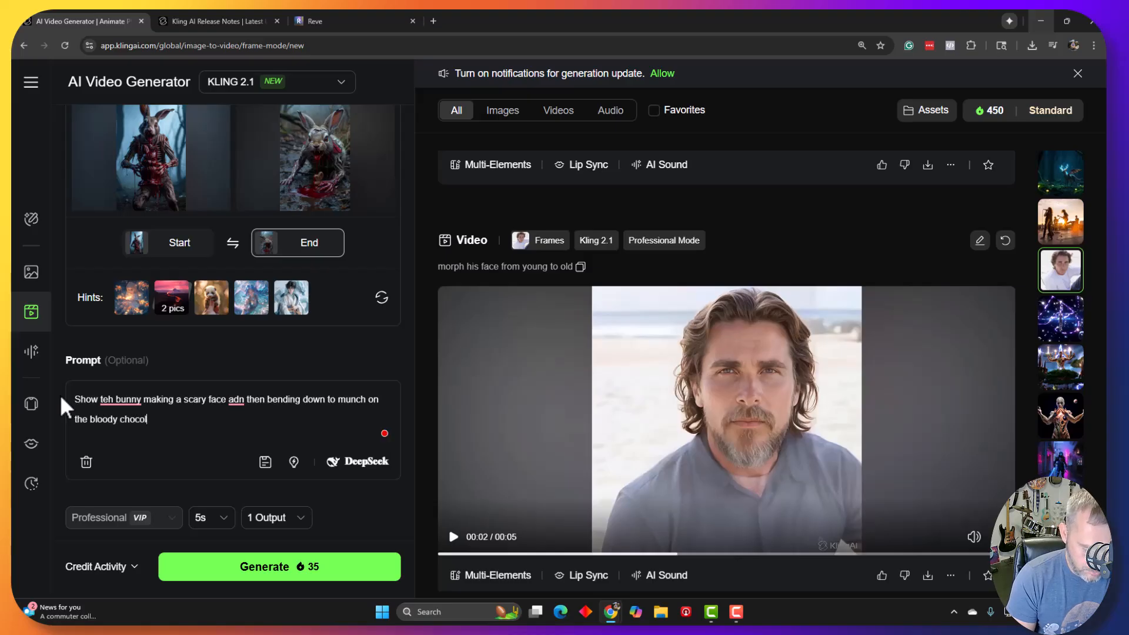
{"action": "type", "text": "cate bunny"}
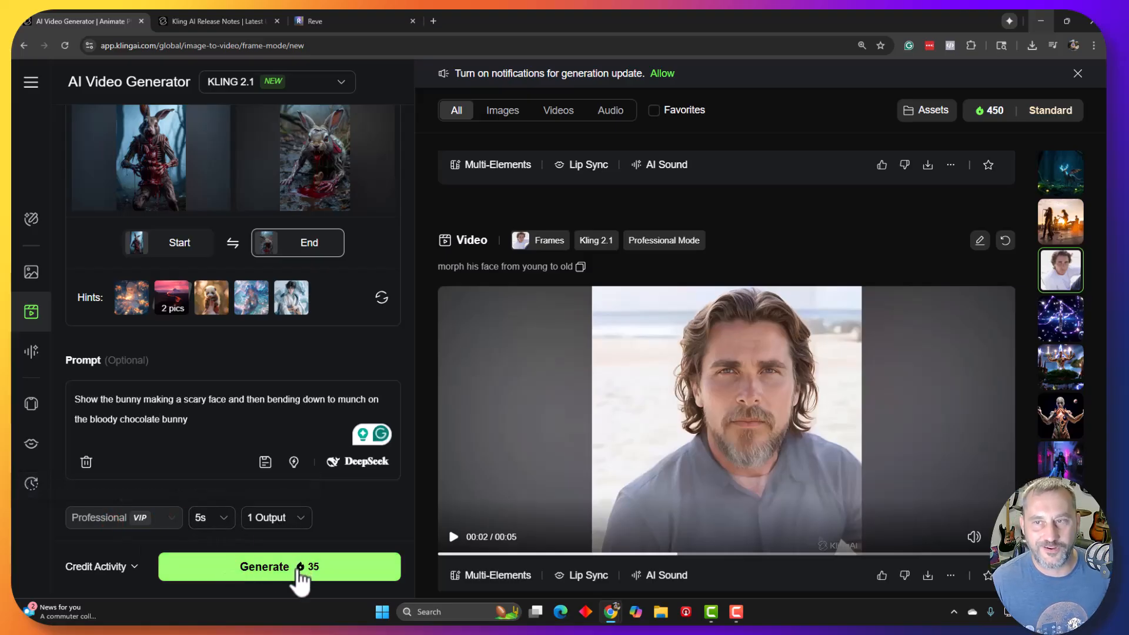
Start generating the bunny start-and-end-frame video
{"action": "left_click", "coordinate": [279, 567]}
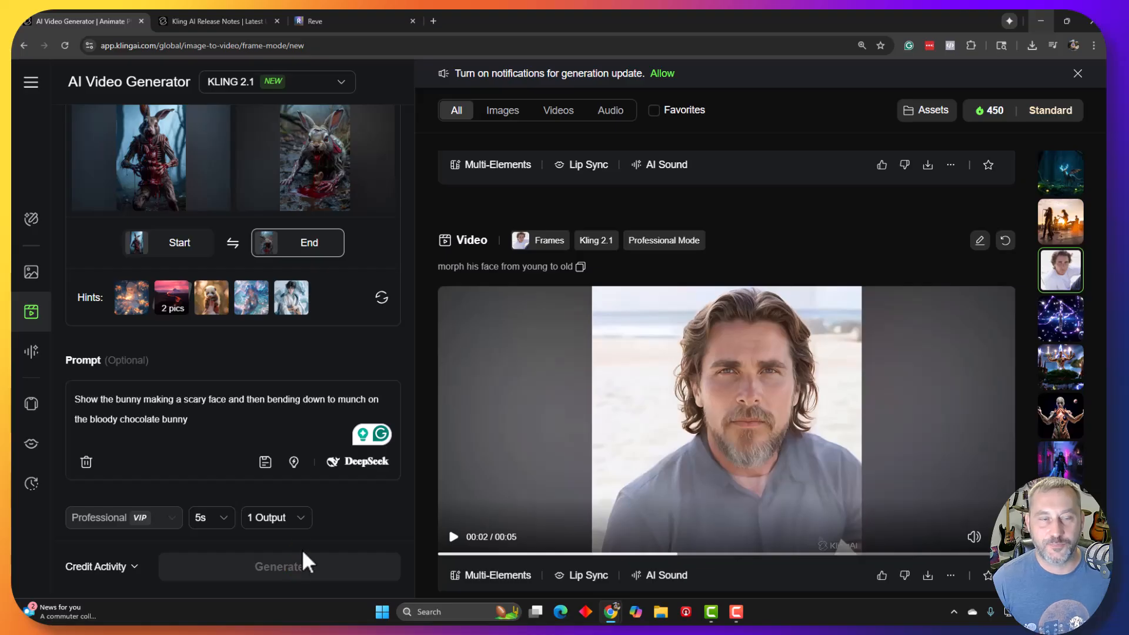
{"action": "left_click", "coordinate": [278, 566]}
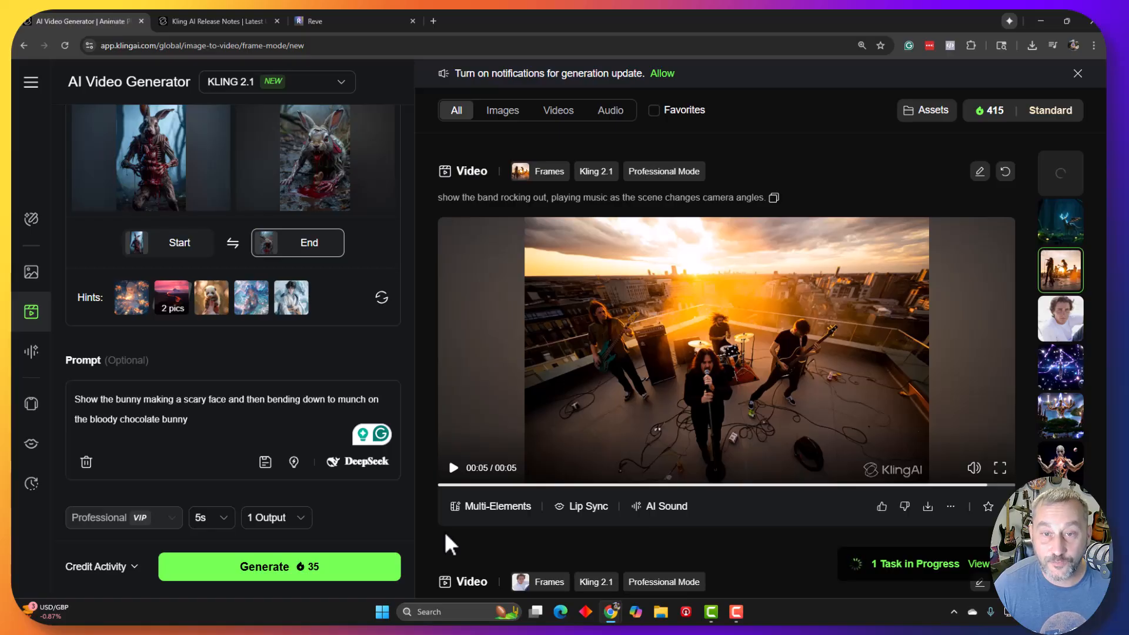
Play the earlier glowing-antlered creature video while the bunny task finishes
{"action": "left_click", "coordinate": [1000, 467]}
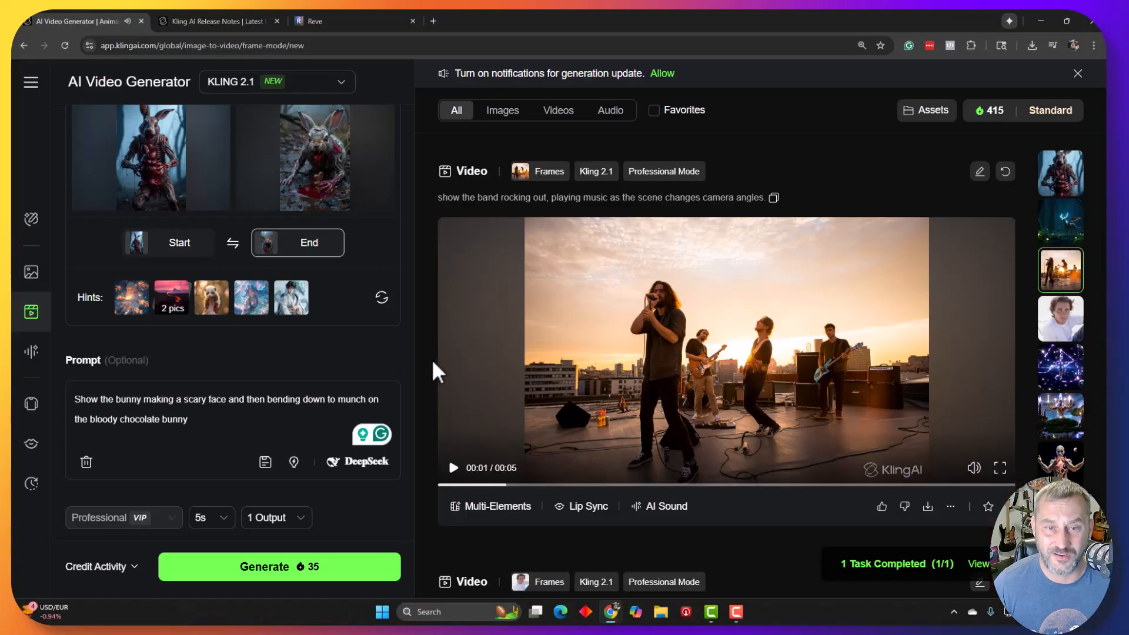
{"action": "mouse_move", "coordinate": [424, 393]}
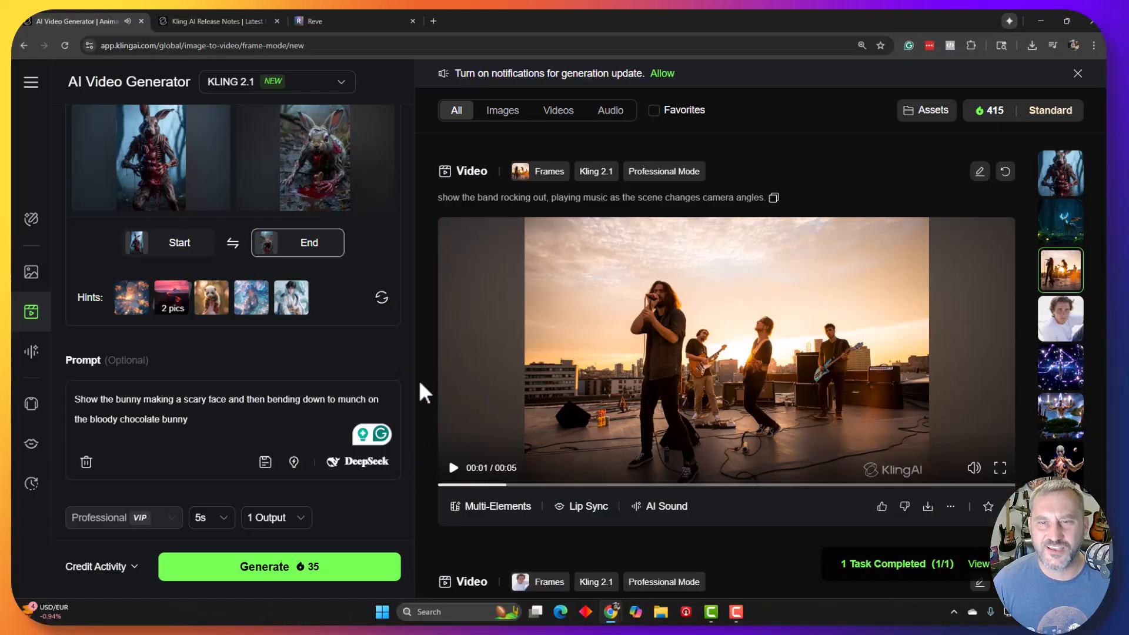
{"action": "mouse_move", "coordinate": [461, 400]}
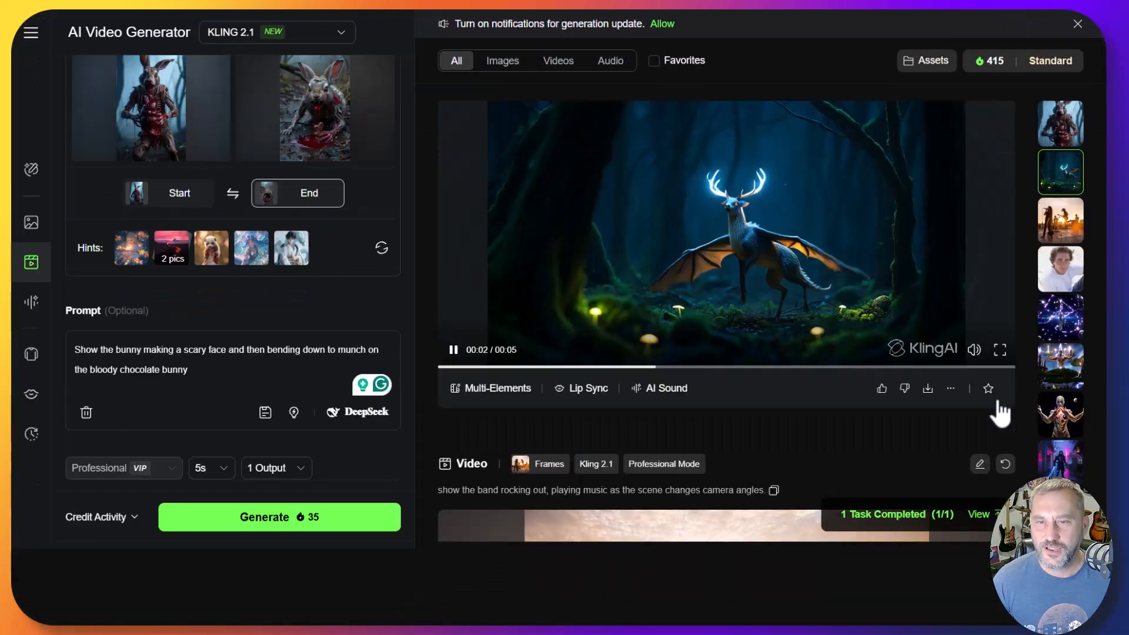
{"action": "left_click", "coordinate": [1000, 350]}
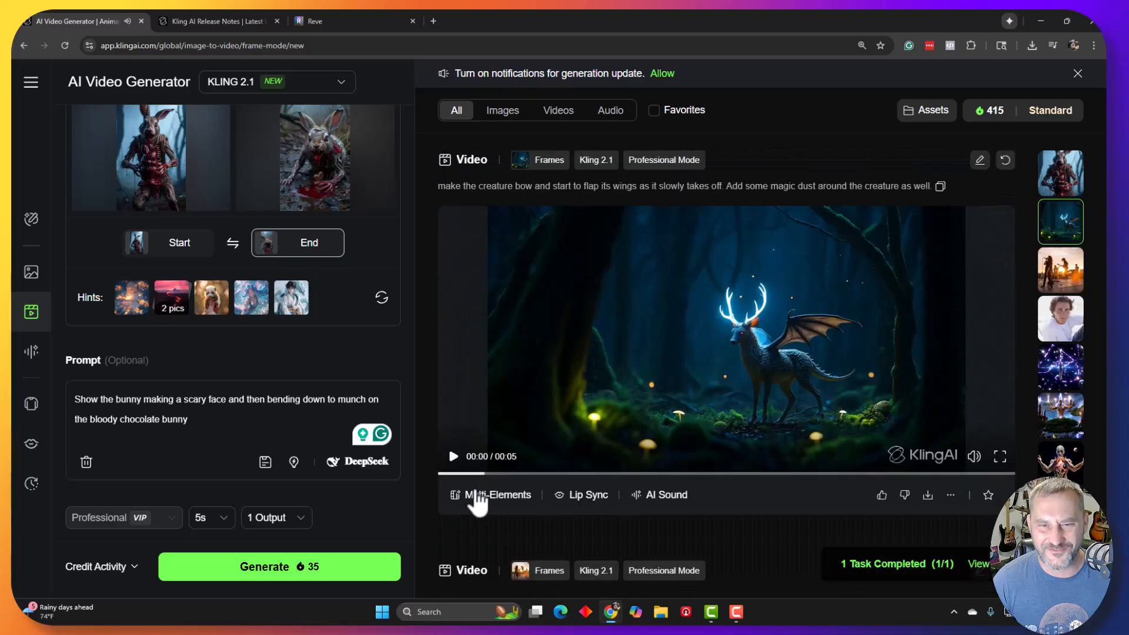
Play the finished scary bunny clip from the history strip in full screen
{"action": "left_click", "coordinate": [1060, 173]}
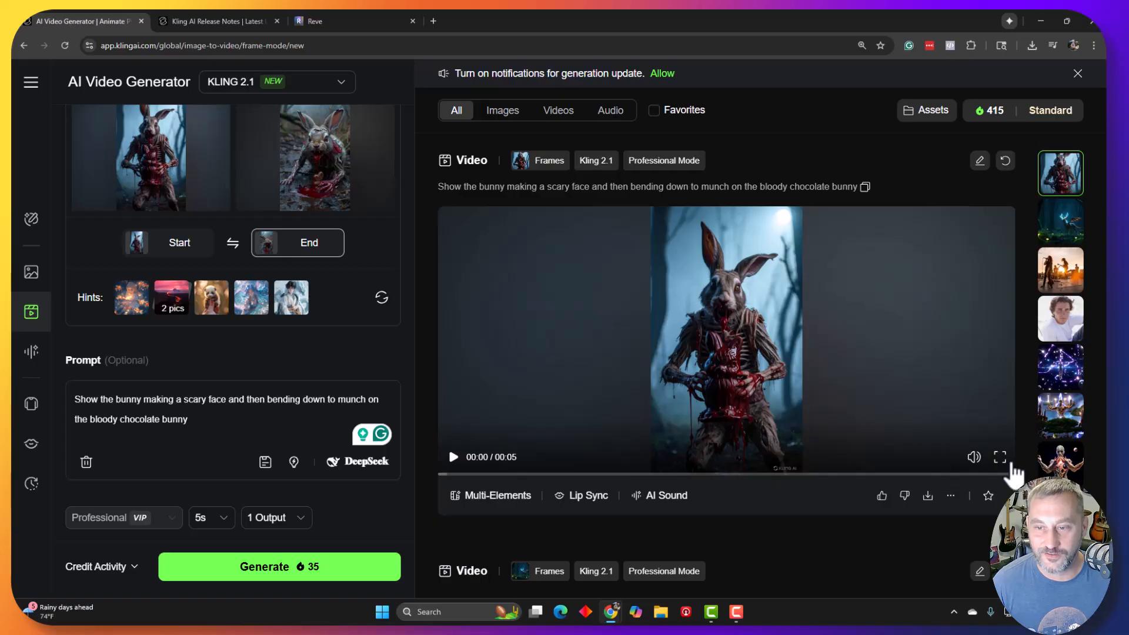
{"action": "left_click", "coordinate": [1000, 456]}
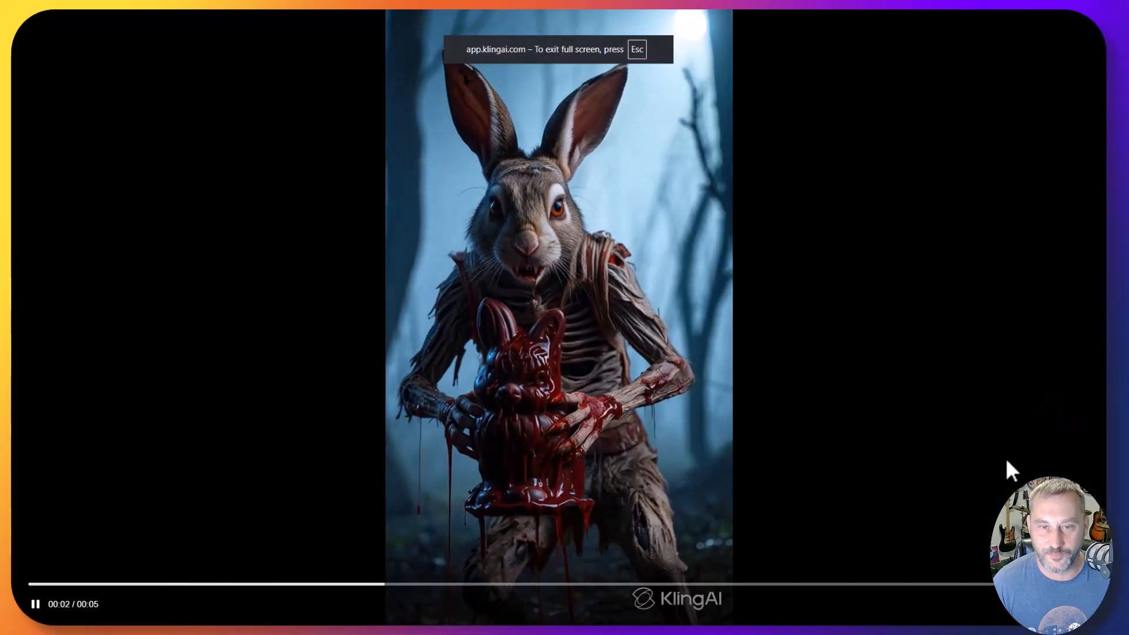